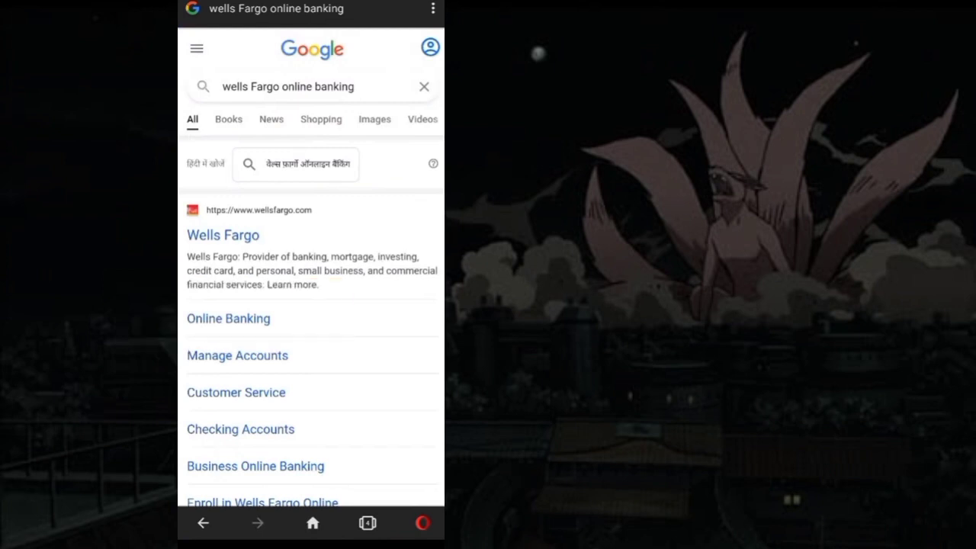
Step: Open the Wells Fargo Online Banking page from the Google search results
left_click(229, 319)
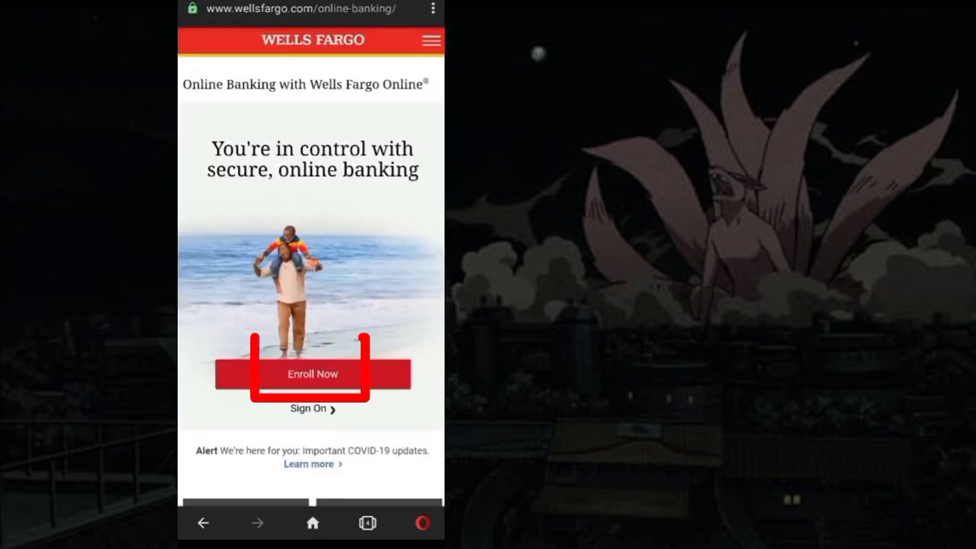
Step: Begin enrollment with the SSN and card or account number and continue to identity verification
left_click(311, 375)
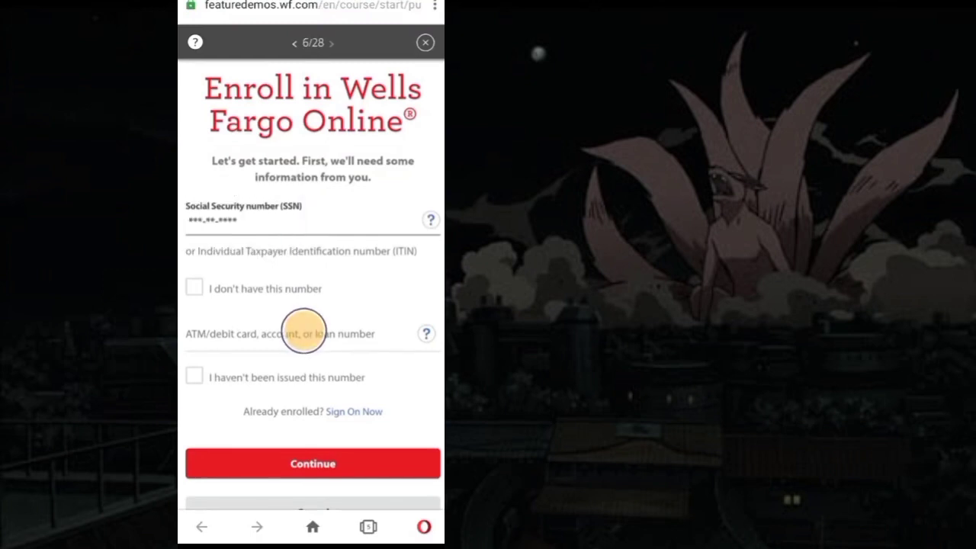
left_click(305, 334)
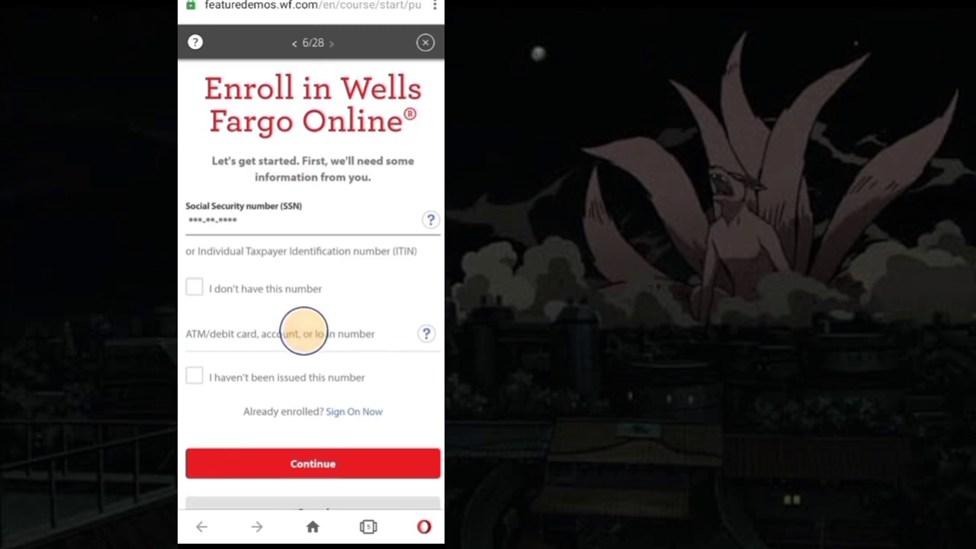
left_click(311, 463)
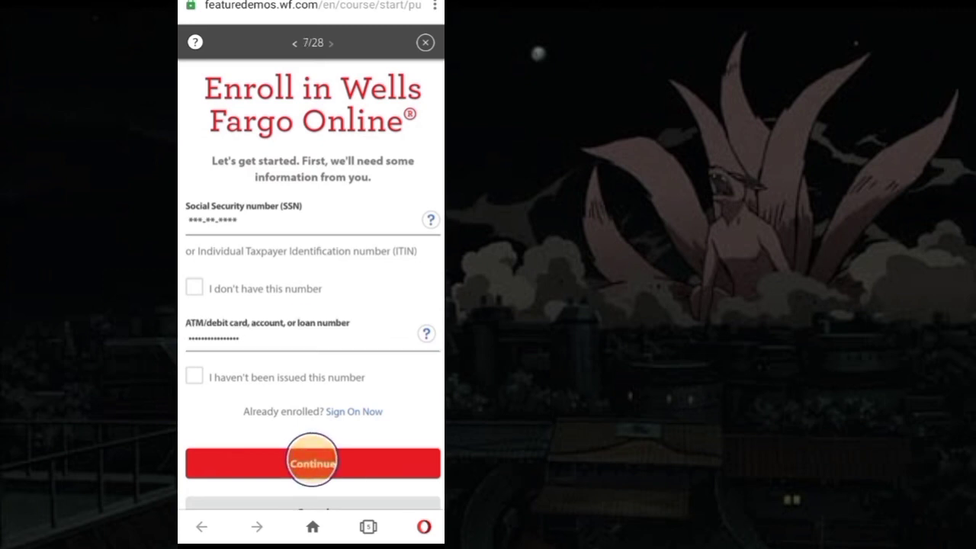
left_click(311, 460)
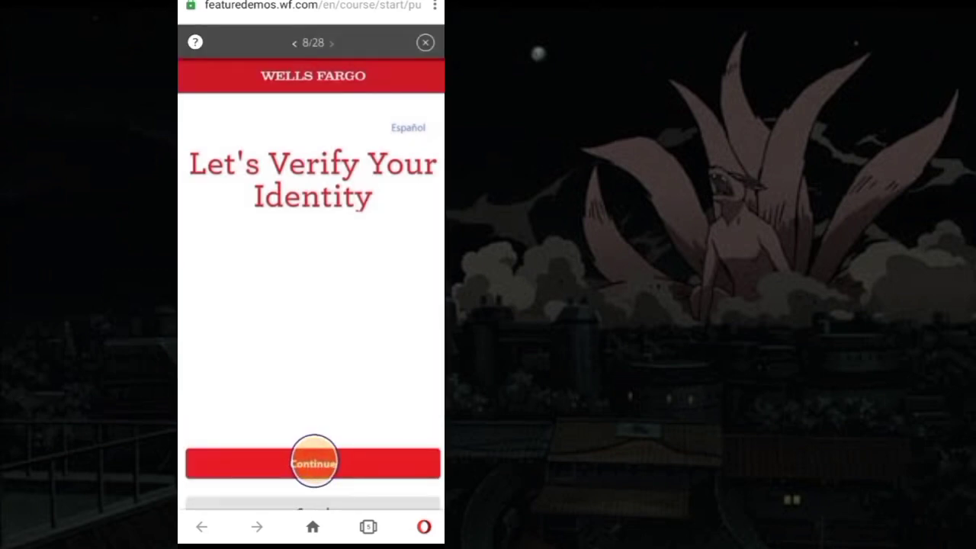
Step: Create and verify the new sign-on password, then continue to the Check Your Email notice
left_click(312, 460)
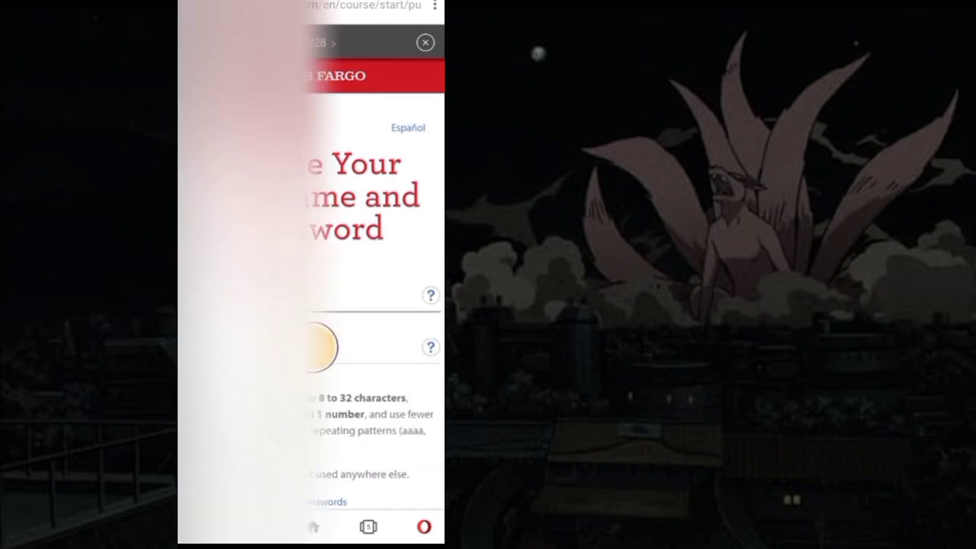
scroll("down", 3)
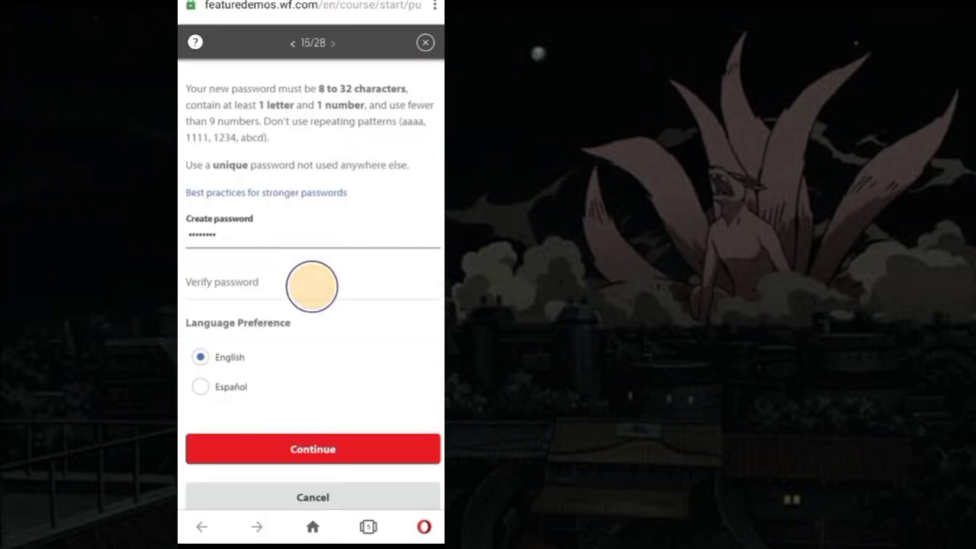
left_click(311, 448)
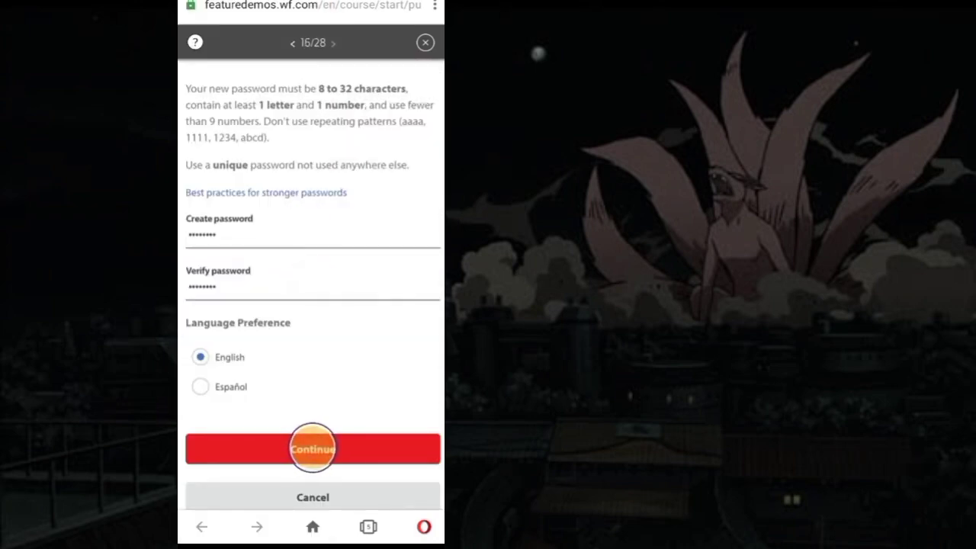
left_click(311, 448)
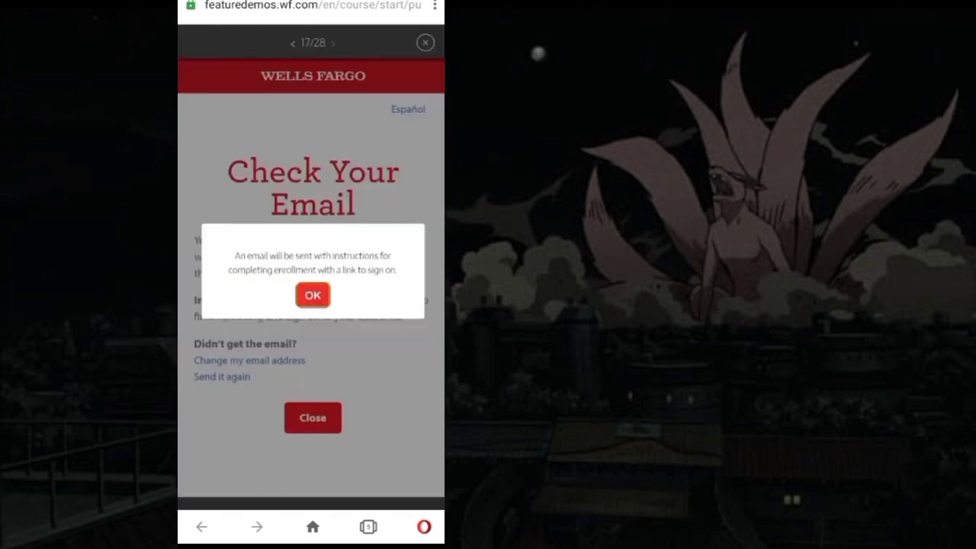
Step: Acknowledge the email notice and go to the username field on the Sign On page
left_click(312, 294)
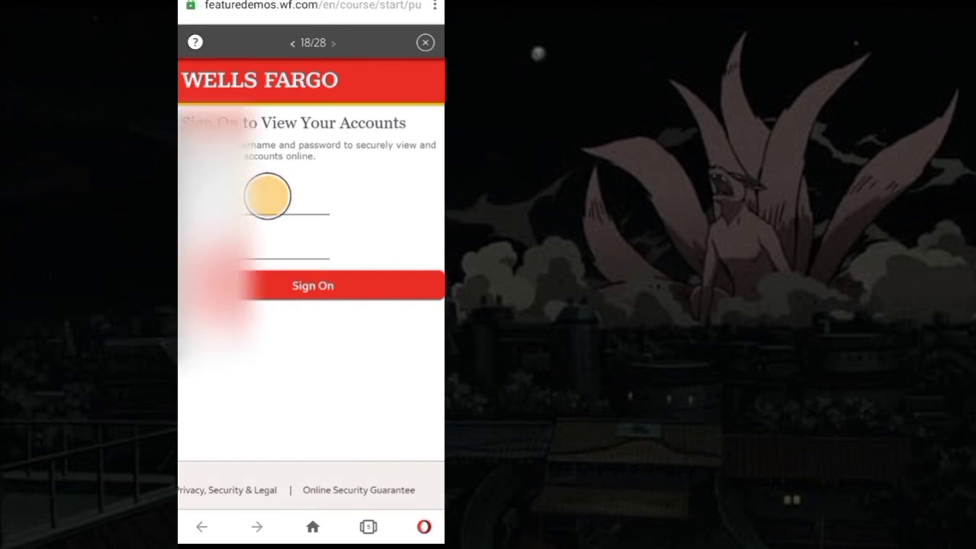
left_click(334, 42)
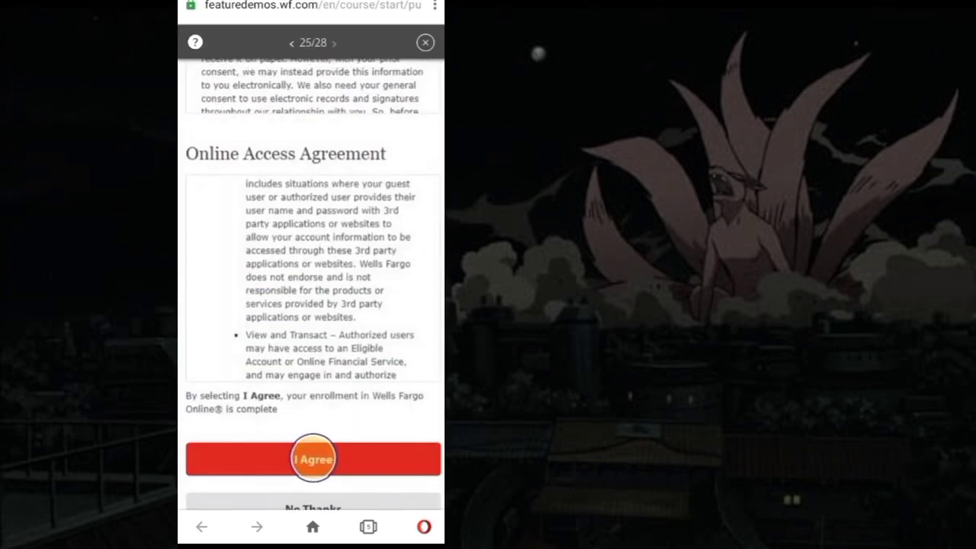
Step: Agree to the Online Access Agreement, completing enrollment at the Welcome page
left_click(312, 457)
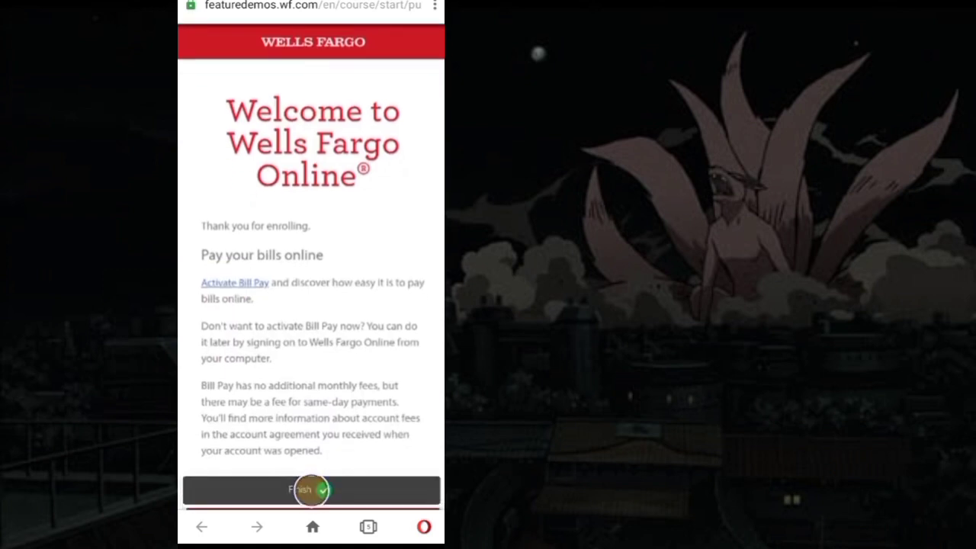